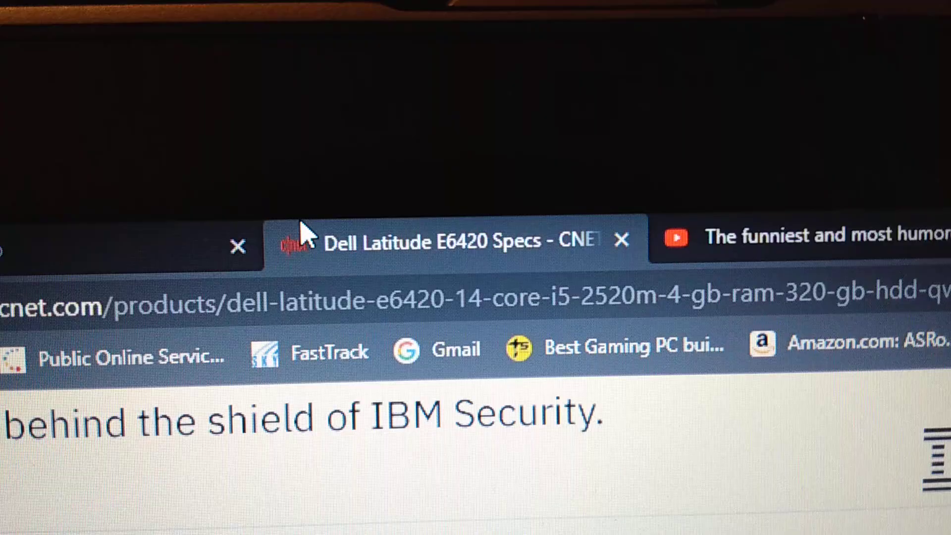
scroll(down, 3)
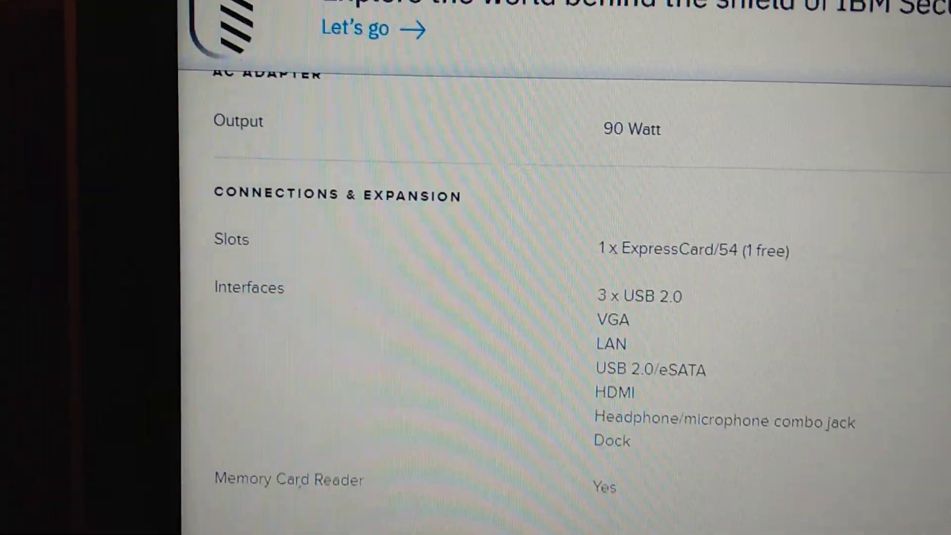